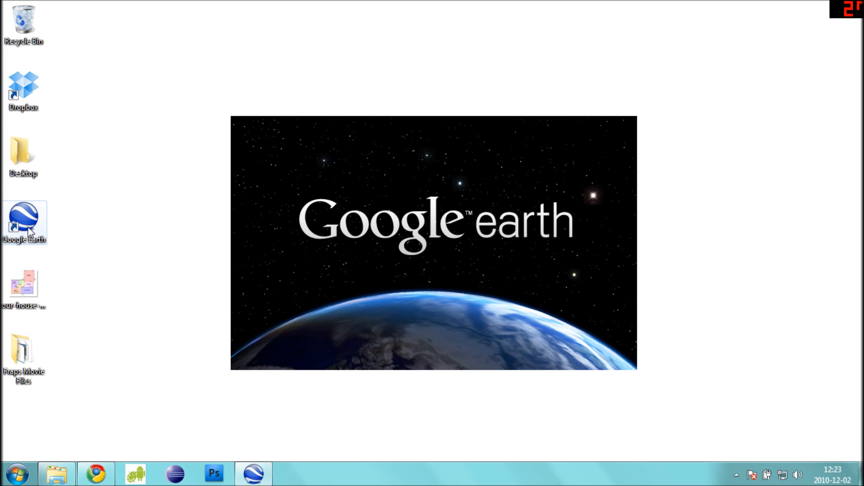
Launch Google Earth and set Show Lat/Long to Decimal Degrees in the 3D View options
double_click(24, 219)
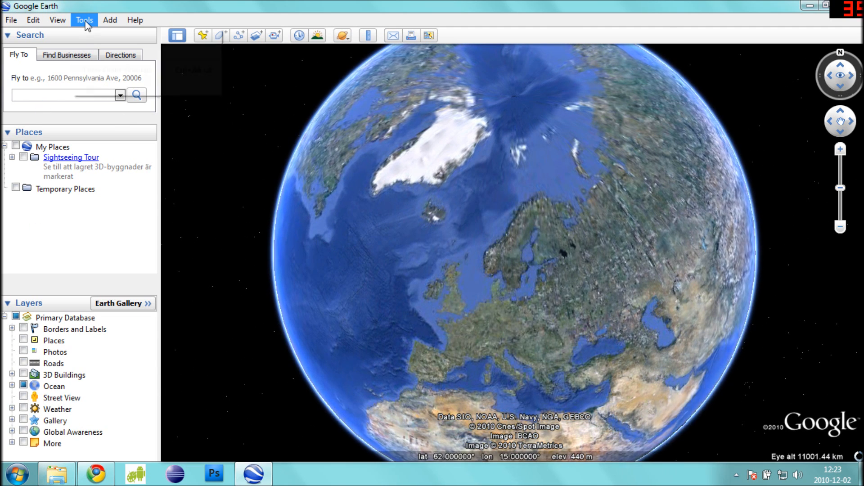
left_click(83, 20)
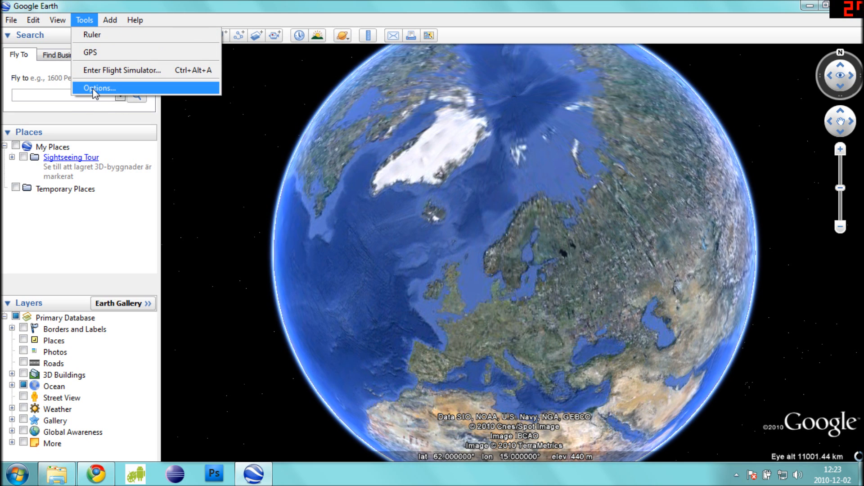
left_click(99, 87)
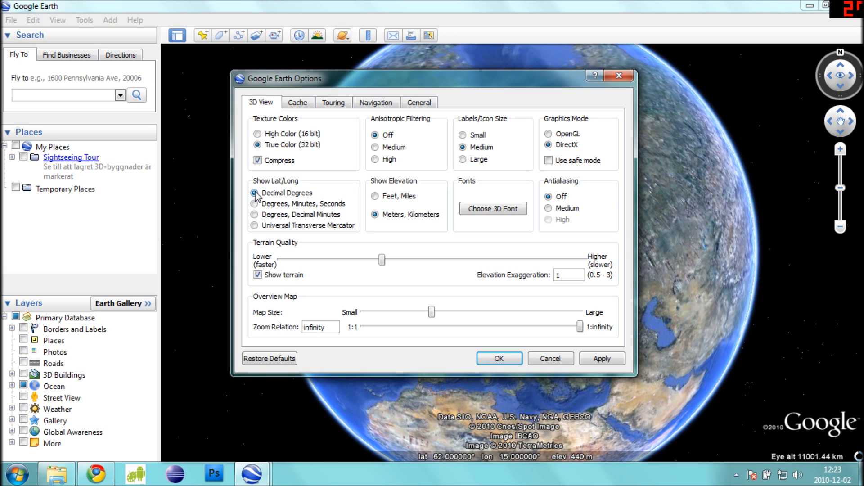
left_click(255, 192)
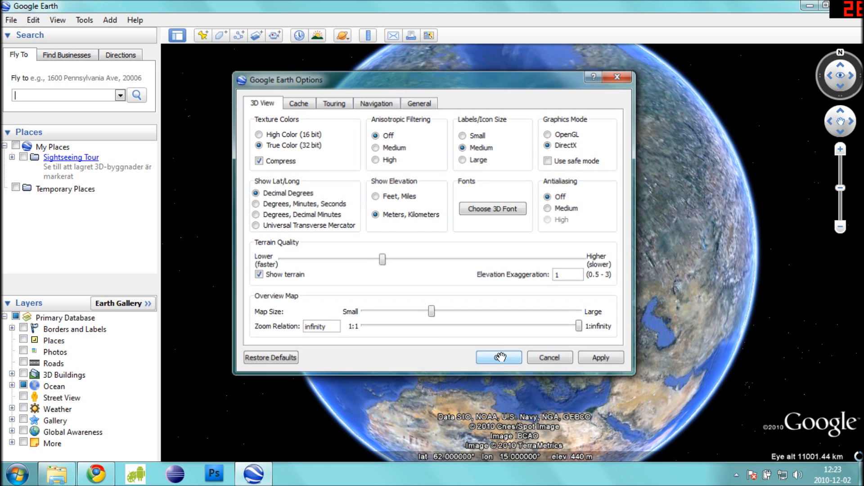
left_click(497, 358)
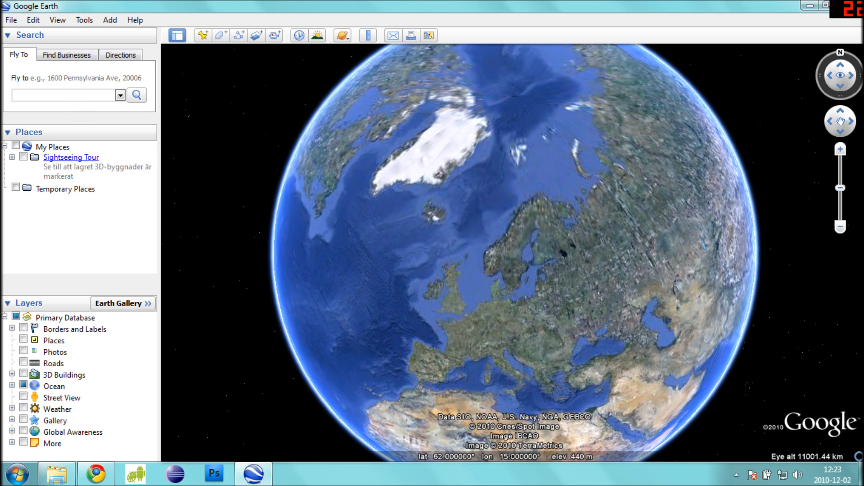
type("1850 Brisbane Ave Reno Nevada")
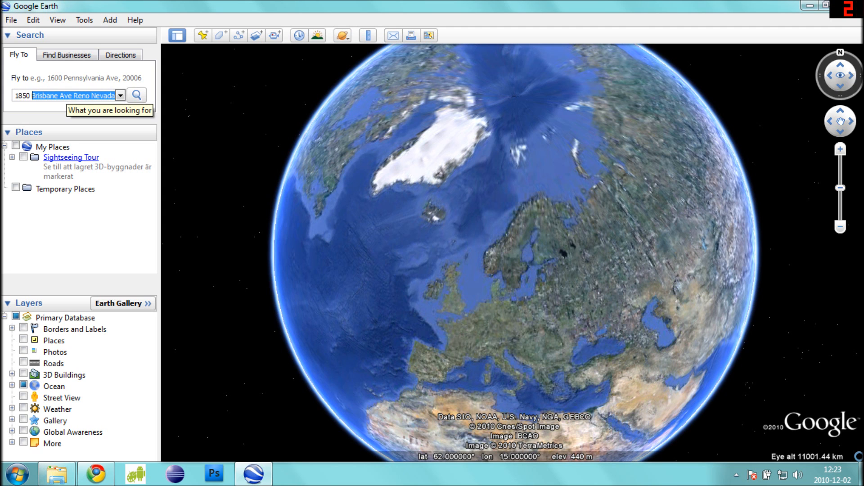
left_click(136, 94)
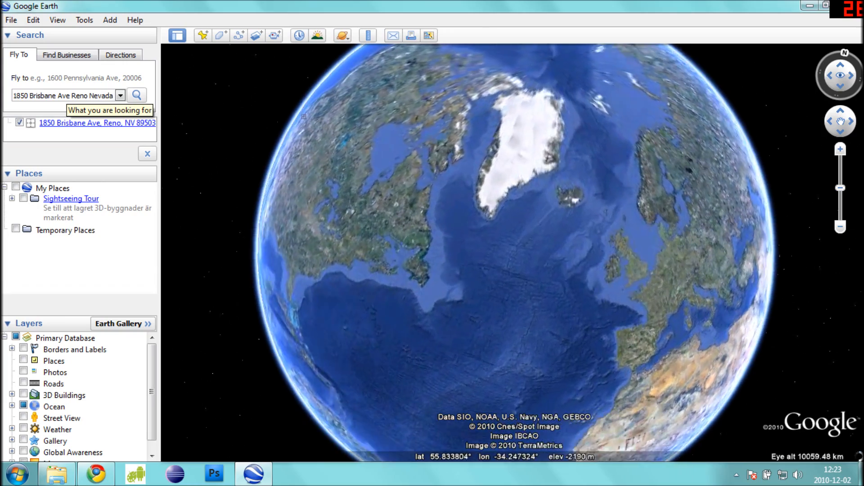
left_click(137, 95)
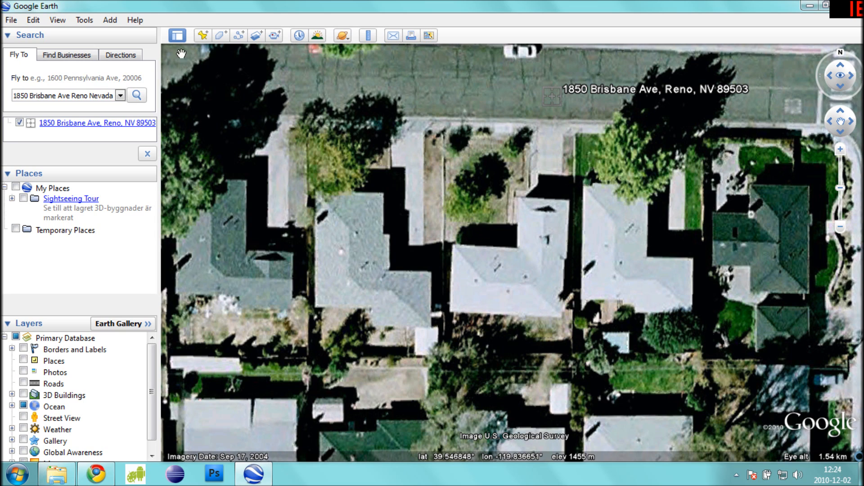
Add an image overlay using our-house-in-the-middle-of-our-steet.png from the Desktop
left_click(109, 19)
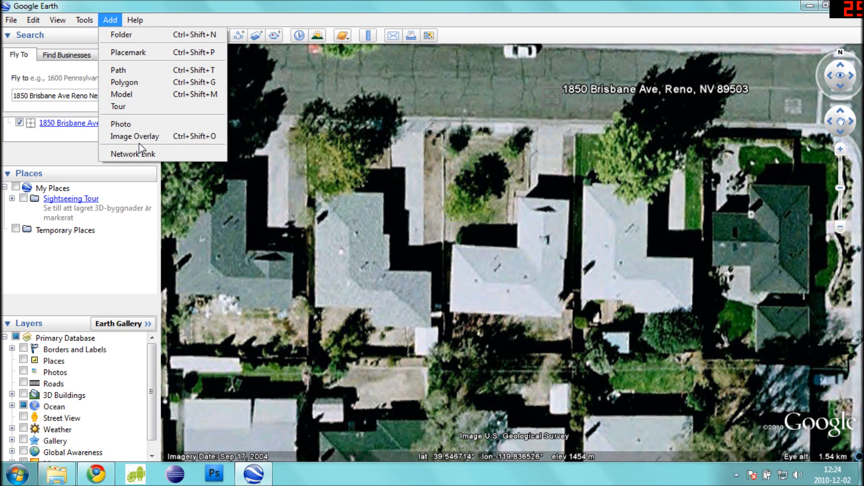
mouse_move(135, 136)
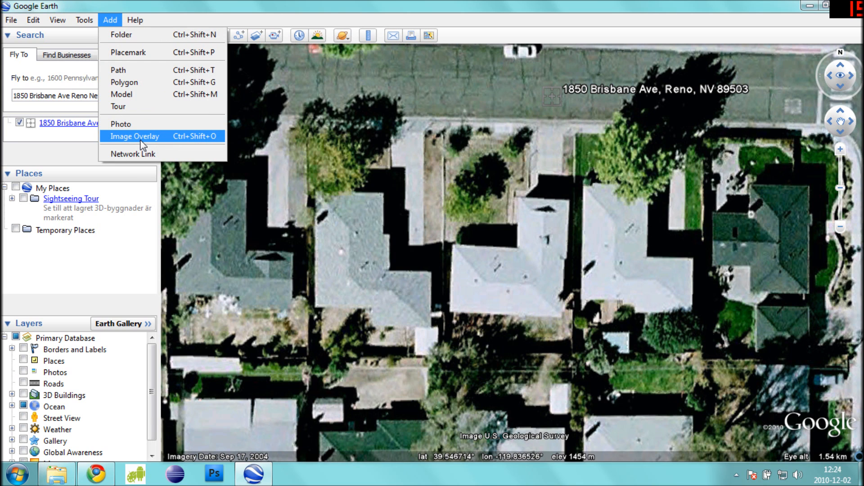
left_click(135, 136)
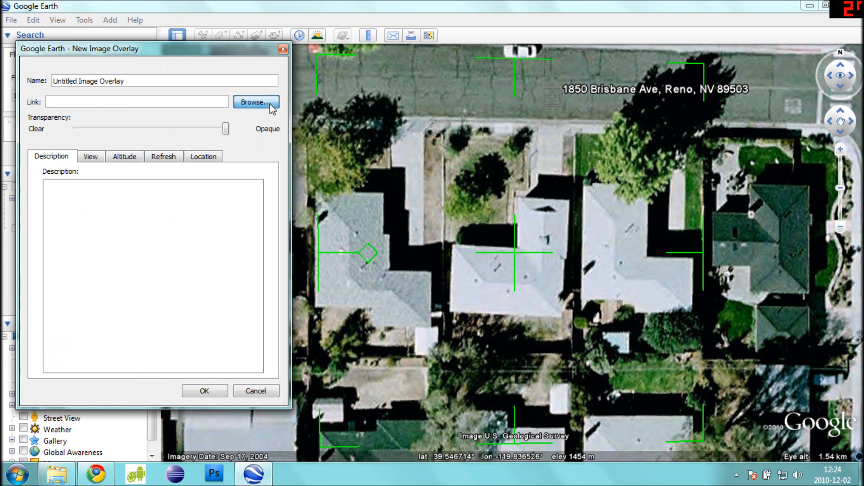
left_click(254, 102)
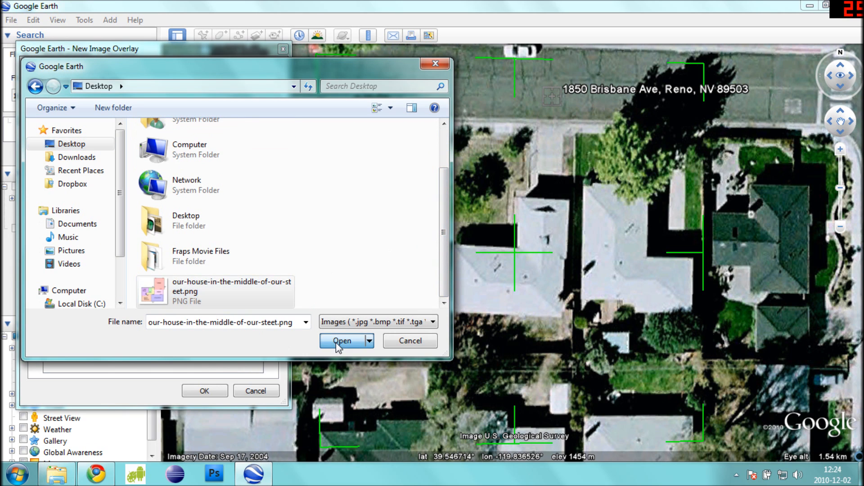
left_click(340, 341)
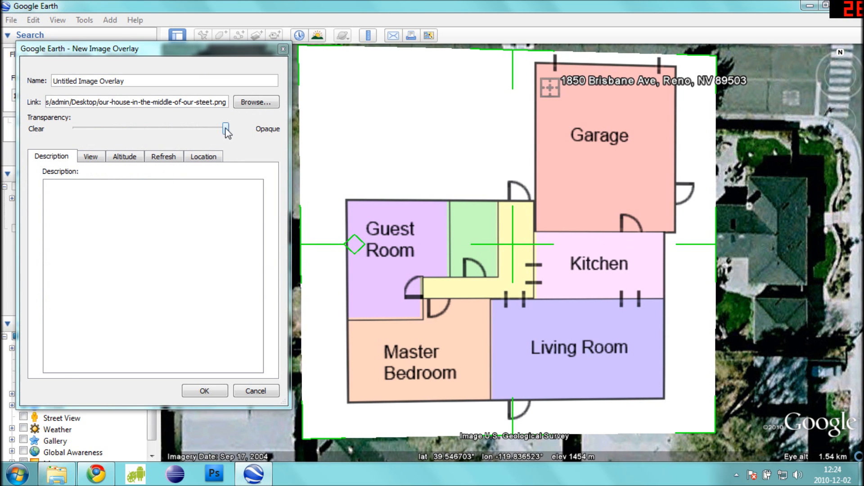
Slide Transparency toward Clear and drag the floor plan onto the house roof
left_click_drag(226, 128, 182, 129)
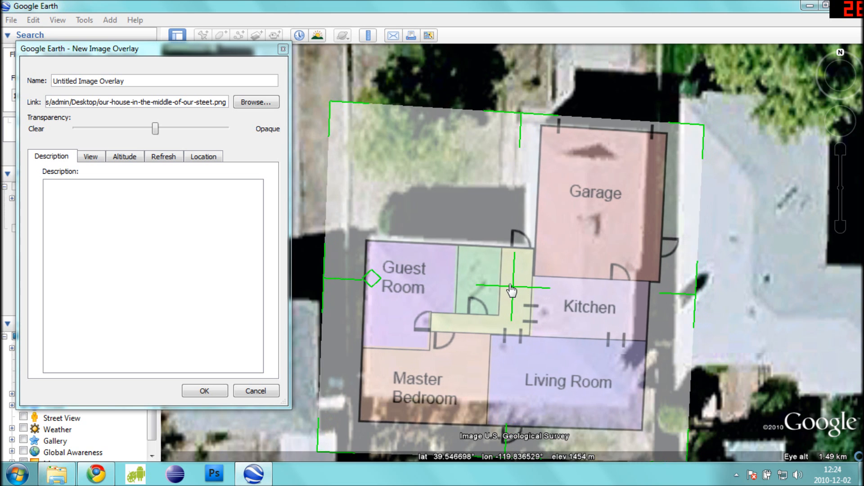
left_click_drag(511, 289, 583, 215)
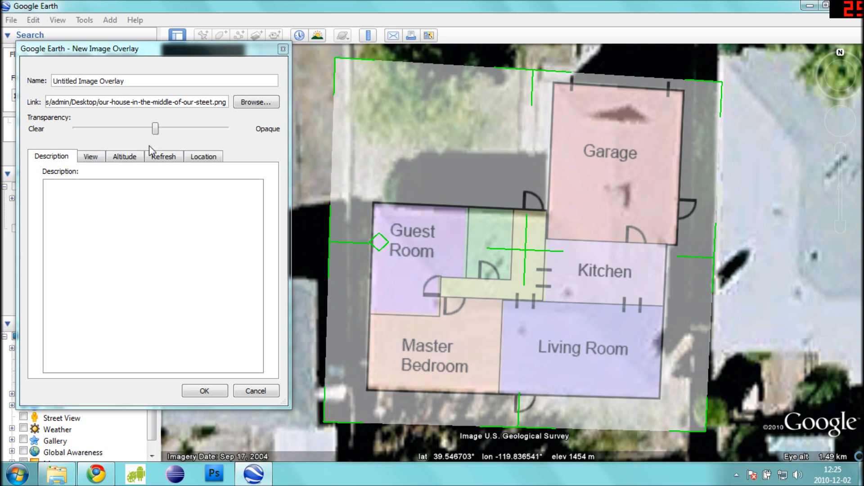
Check the corner coordinates, restore full opacity and confirm the New Image Overlay
left_click(203, 155)
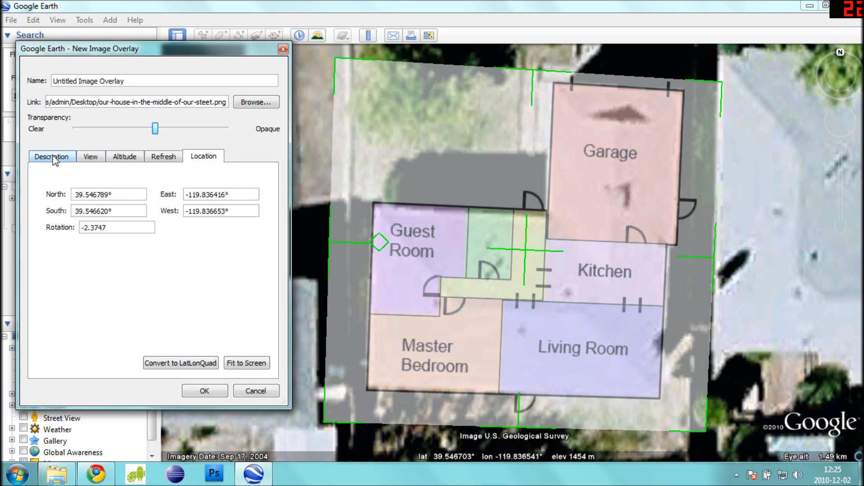
left_click(51, 156)
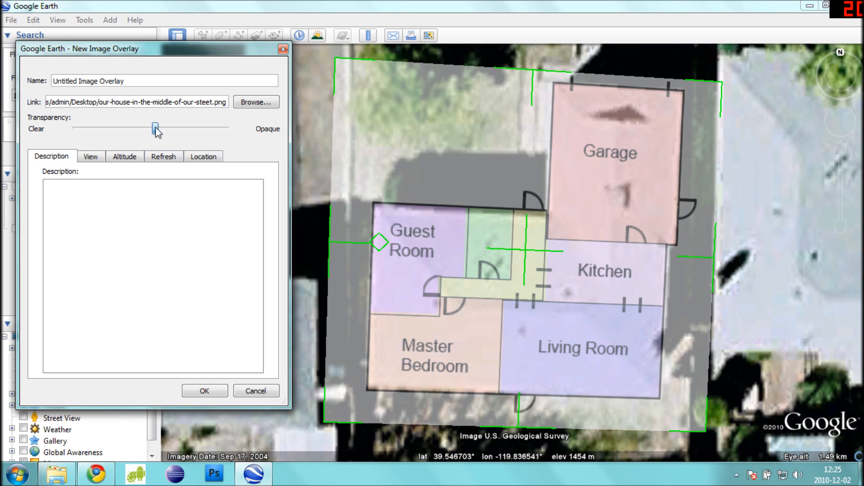
left_click_drag(155, 129, 226, 129)
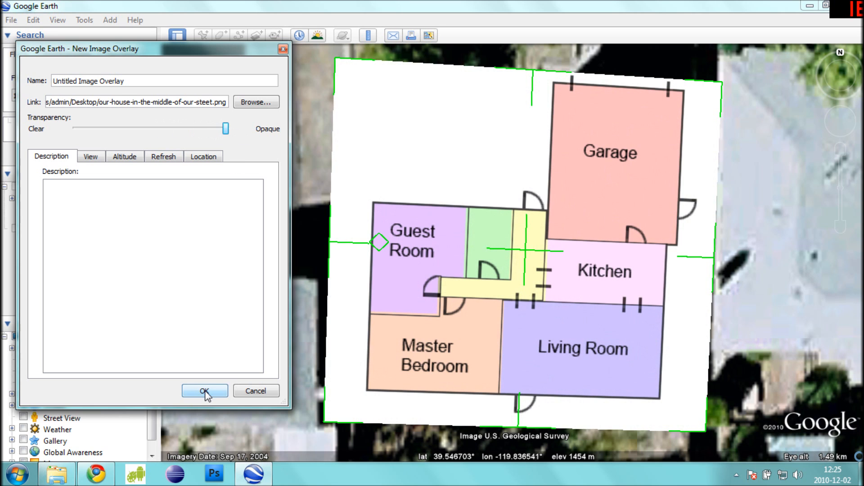
left_click(204, 391)
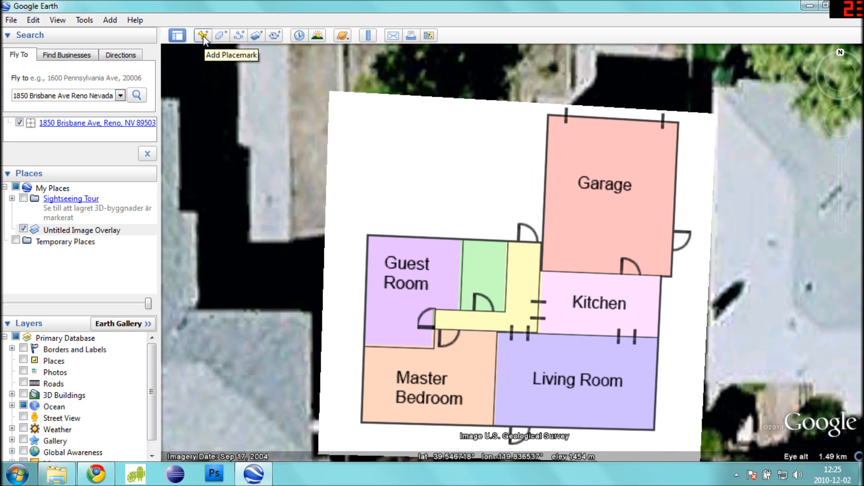
Placemark the overlay's top-left corner and note 39.546793 -119.836648° in a new Notepad file
left_click(202, 36)
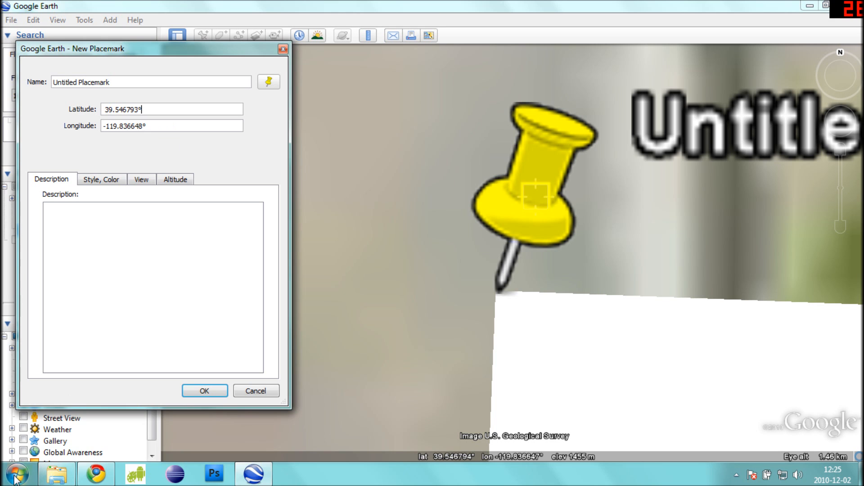
left_click(14, 474)
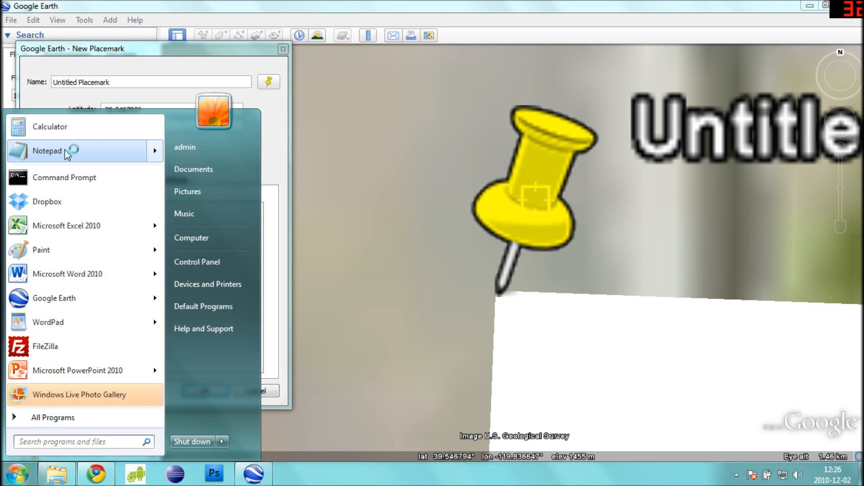
left_click(47, 150)
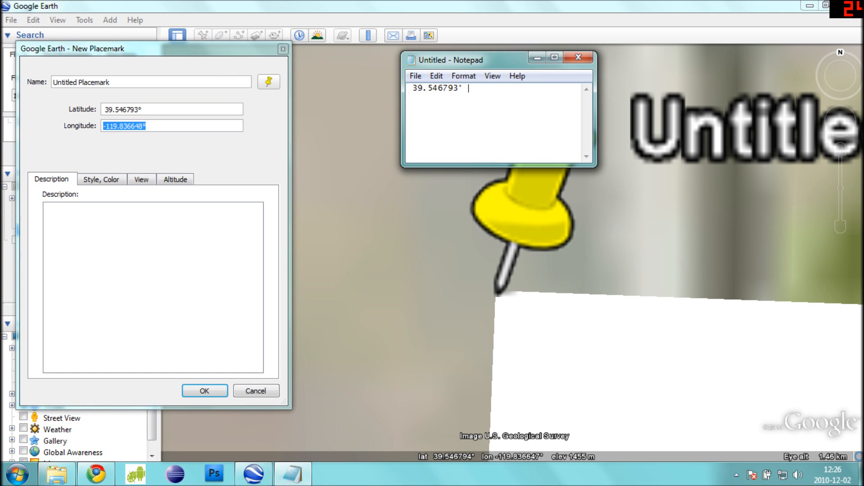
type("-119.836648°")
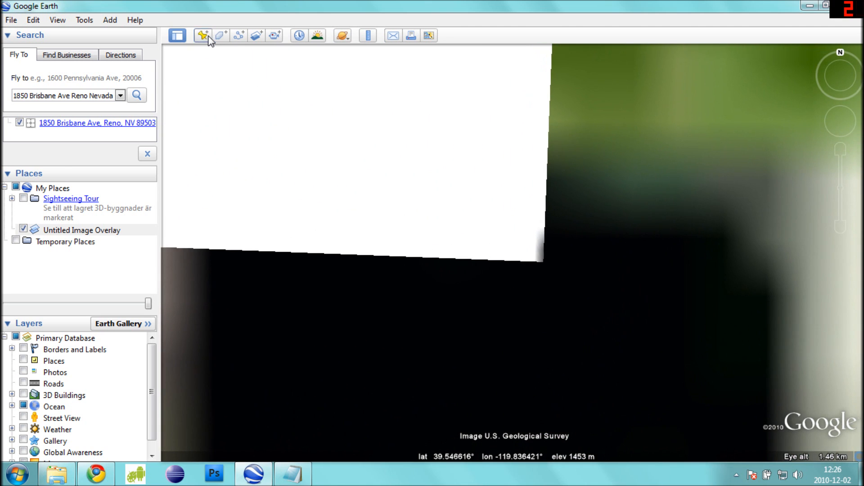
Placemark the bottom-right corner and add 39.546616 -119.836420° as Notepad's second line
left_click(202, 35)
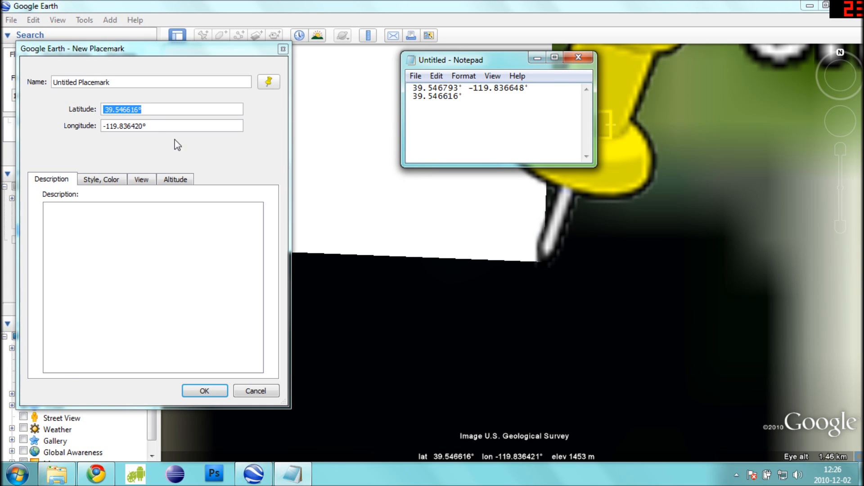
left_click(171, 126)
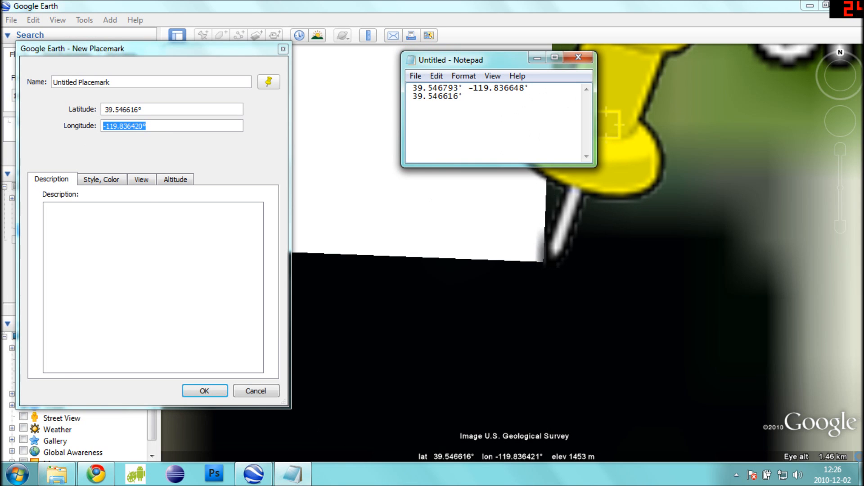
type("-119.836420°")
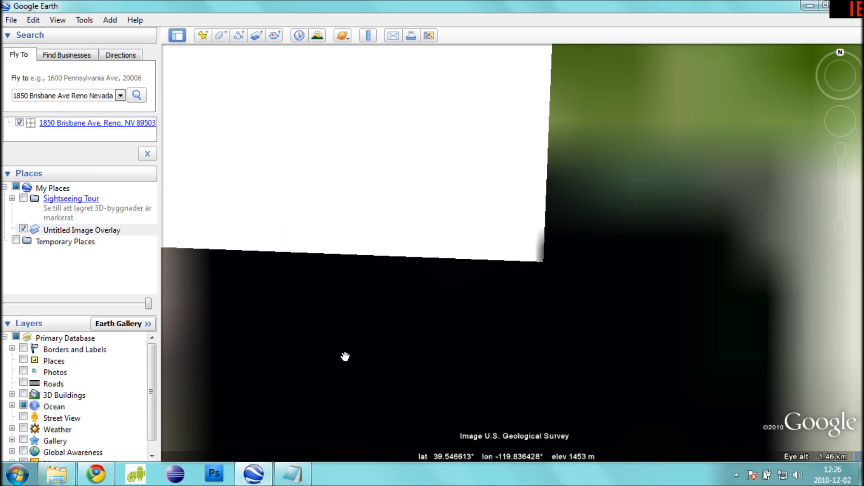
mouse_move(691, 228)
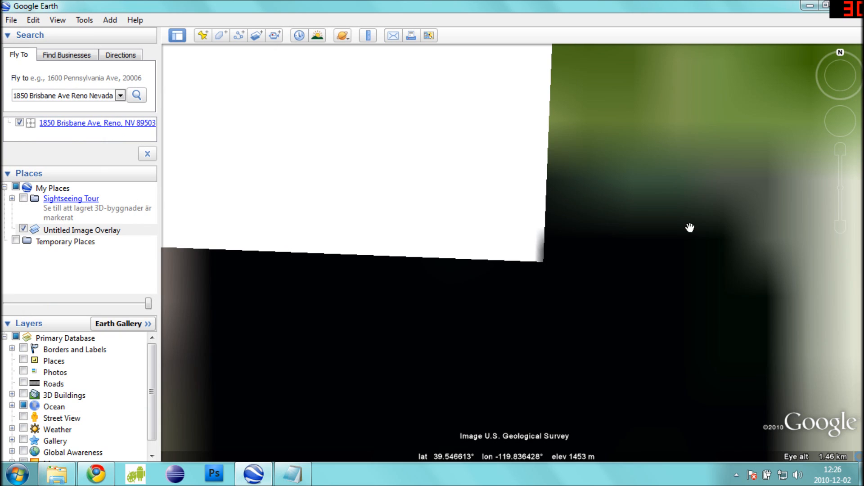
Switch to Notepad to strip the '.' and '°' characters from both coordinate lines
left_click(292, 473)
type("39546616 -119836420")
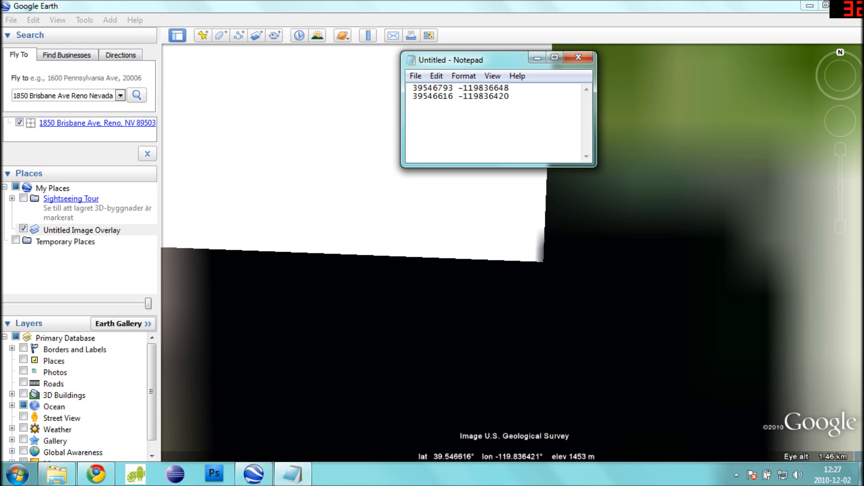
Save the coordinate notes to the Desktop as nwse.gps via Save As
left_click(415, 75)
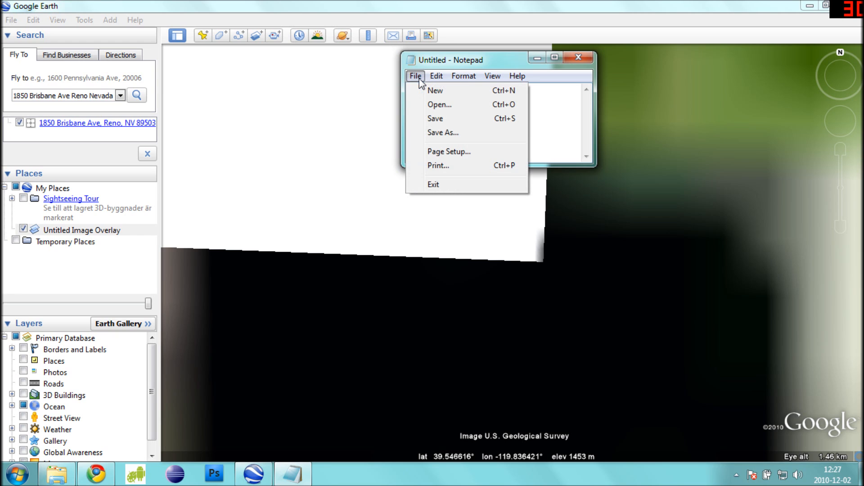
left_click(445, 139)
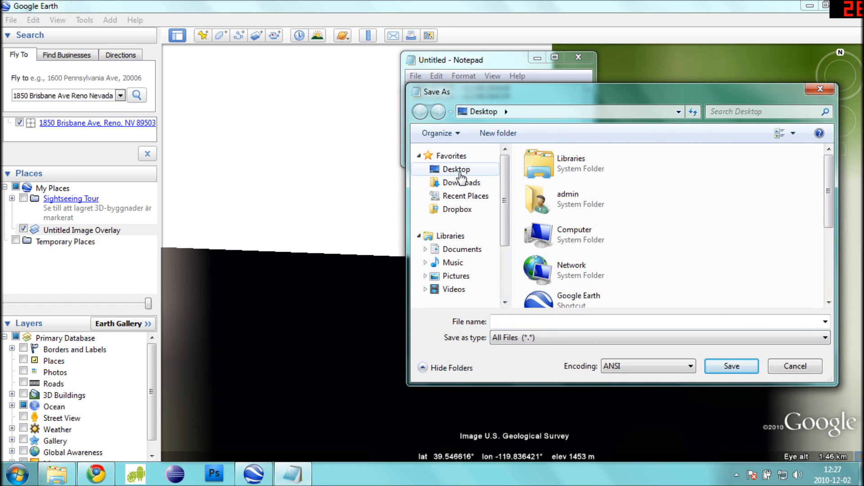
left_click(456, 169)
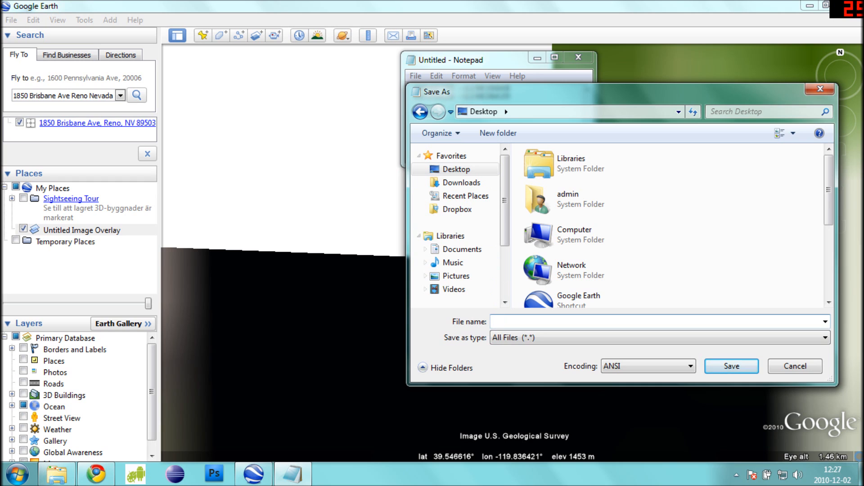
type("nwse.gps")
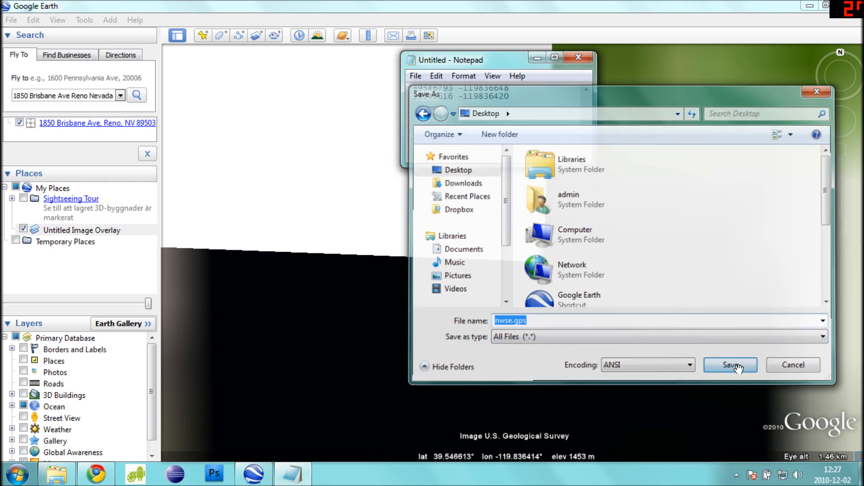
left_click(729, 365)
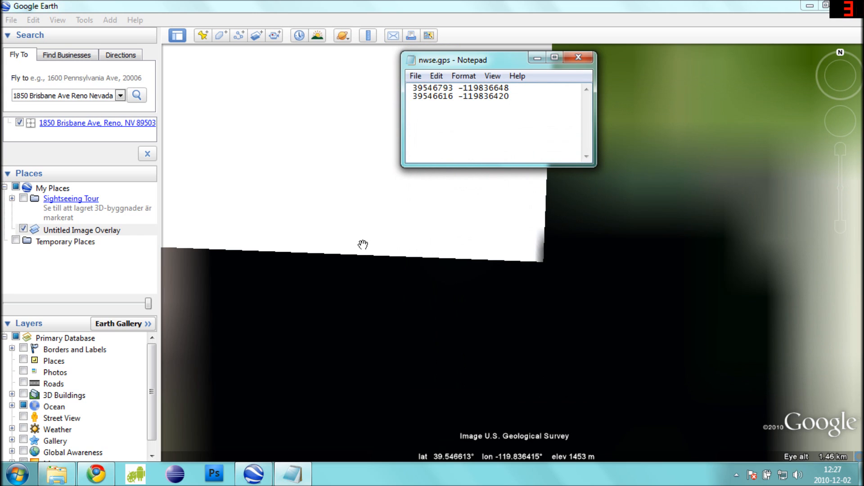
mouse_move(379, 235)
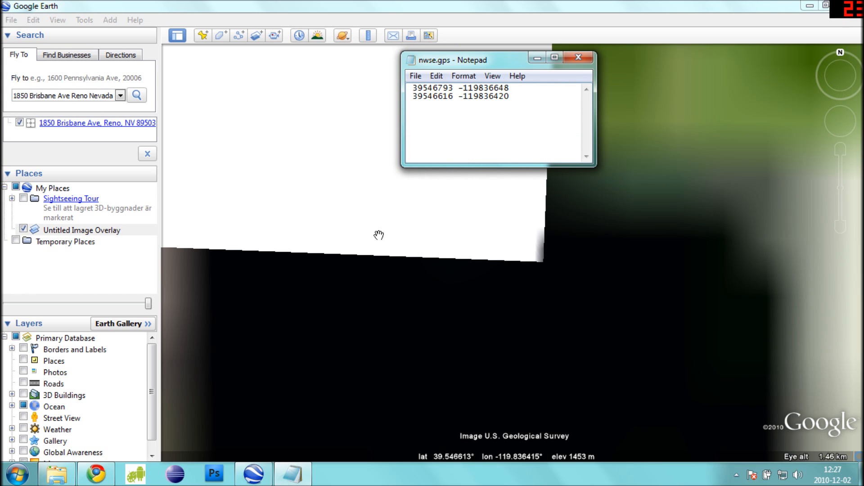